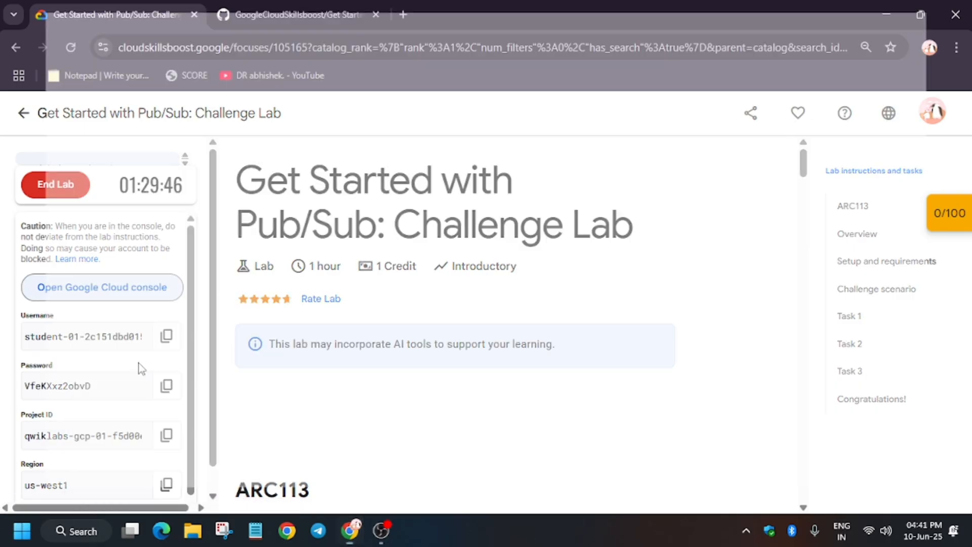
Step: Launch the lab's Google Cloud console from the Skills Boost lab panel
left_click(102, 287)
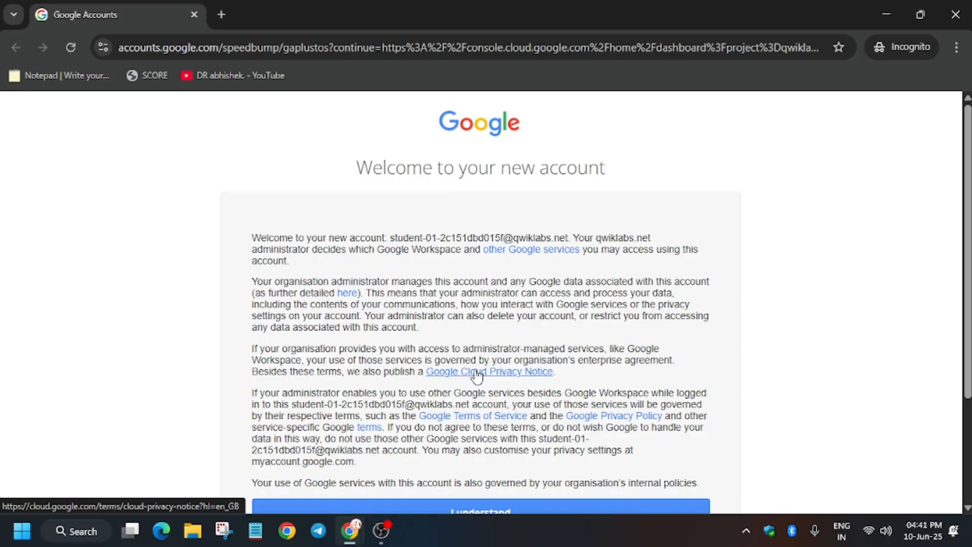
Step: Accept the new account terms and start a Cloud Shell session on the console dashboard
scroll("down", 3)
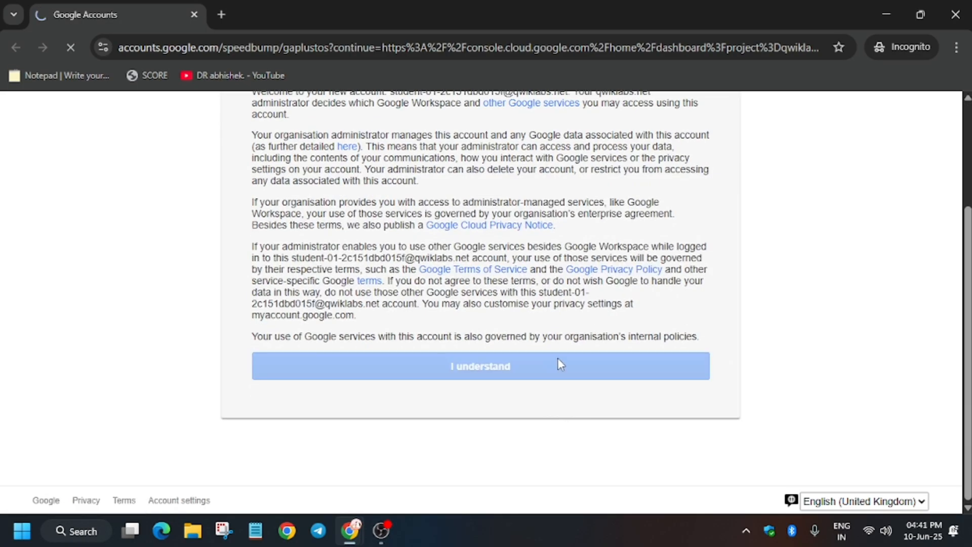
left_click(480, 365)
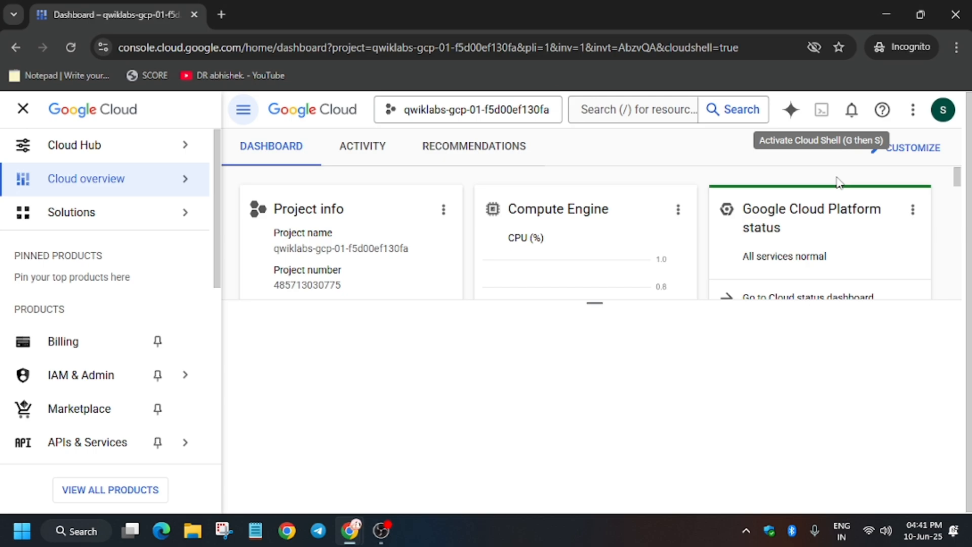
left_click(821, 110)
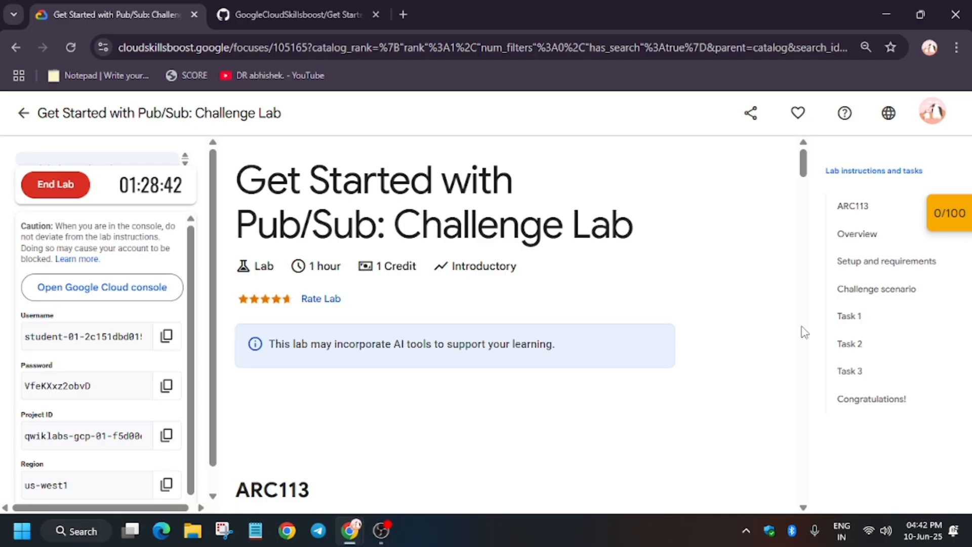
Step: Locate 'Create Pub/Sub schema' in the GitHub guide and copy the form 2 script commands
left_click(849, 316)
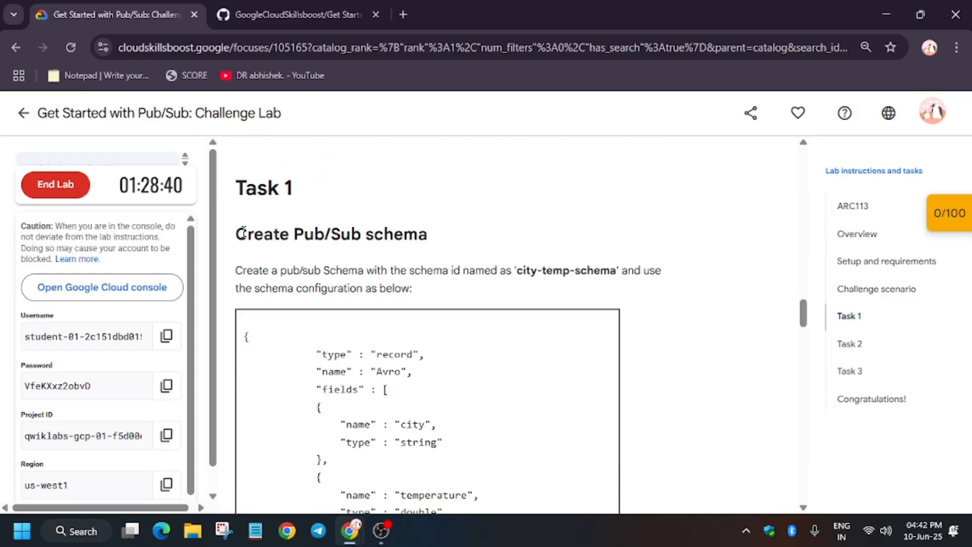
left_click(292, 14)
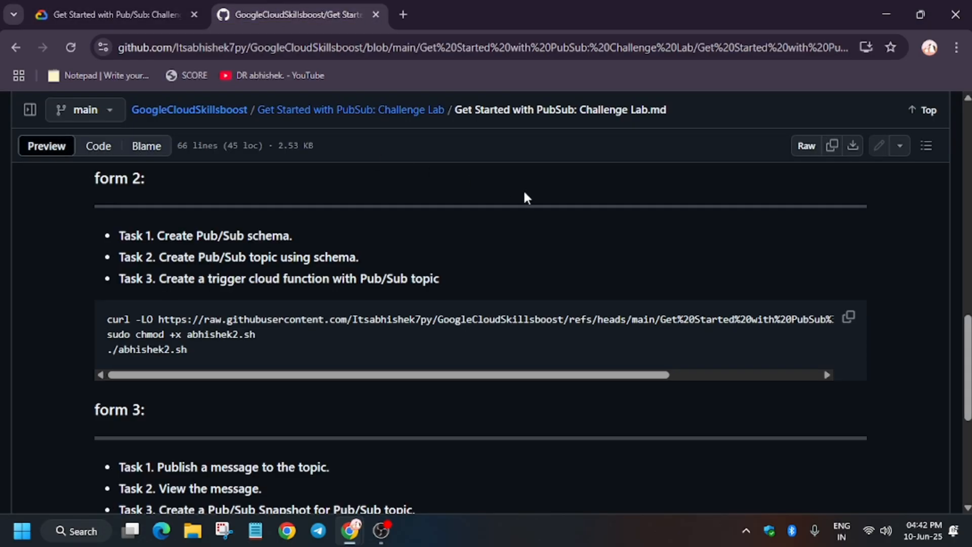
type("Create Pub/Sub schema")
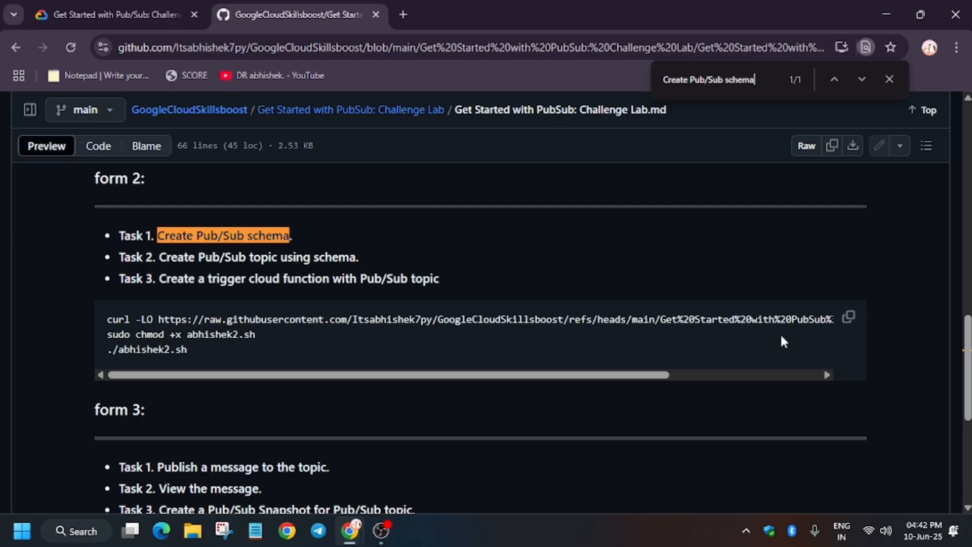
left_click(848, 316)
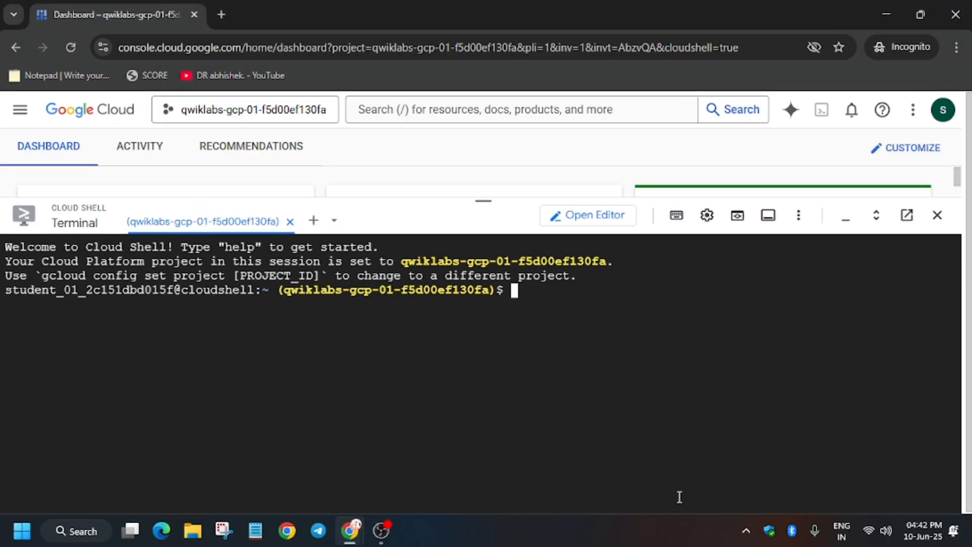
Step: Run the setup script in Cloud Shell with region us-west1 to create city-temp-schema and temp-topic
key("Return")
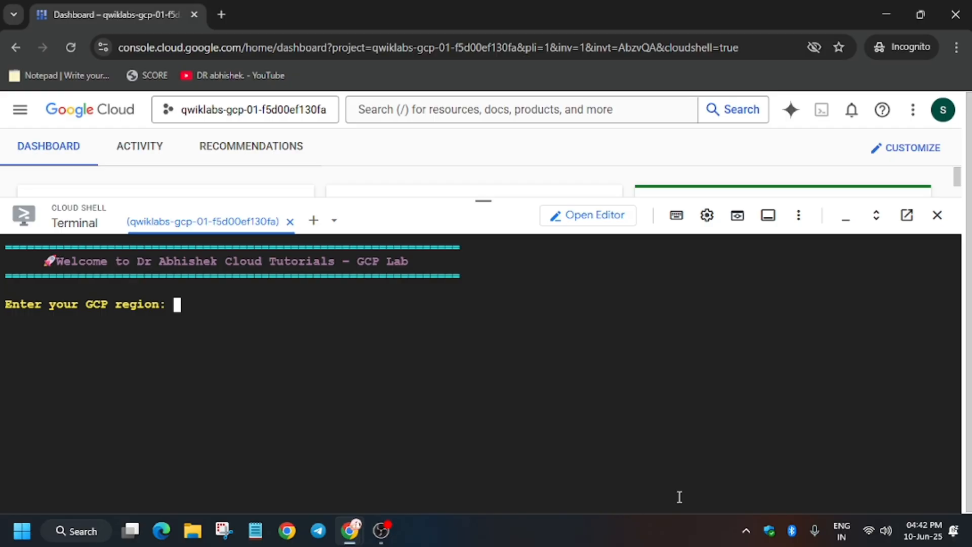
left_click(114, 14)
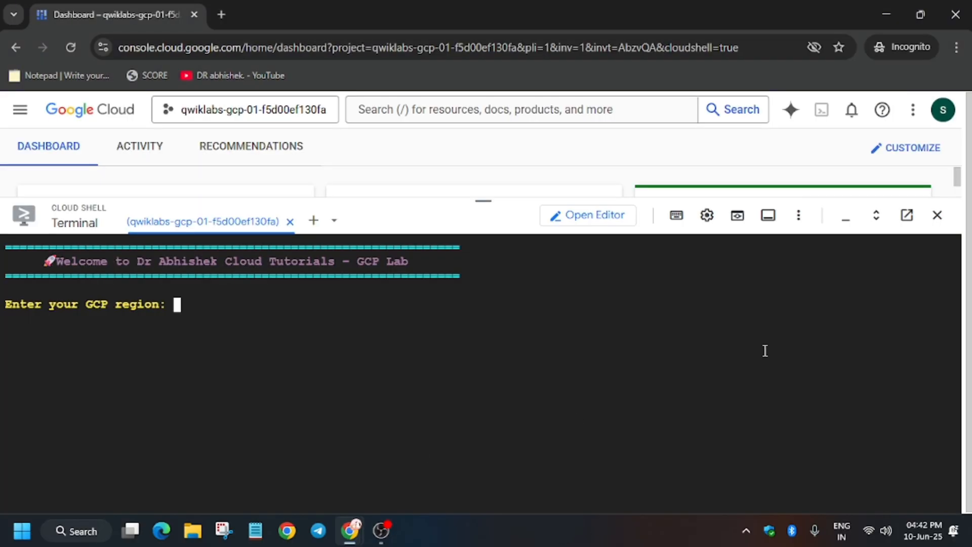
type("us-west1")
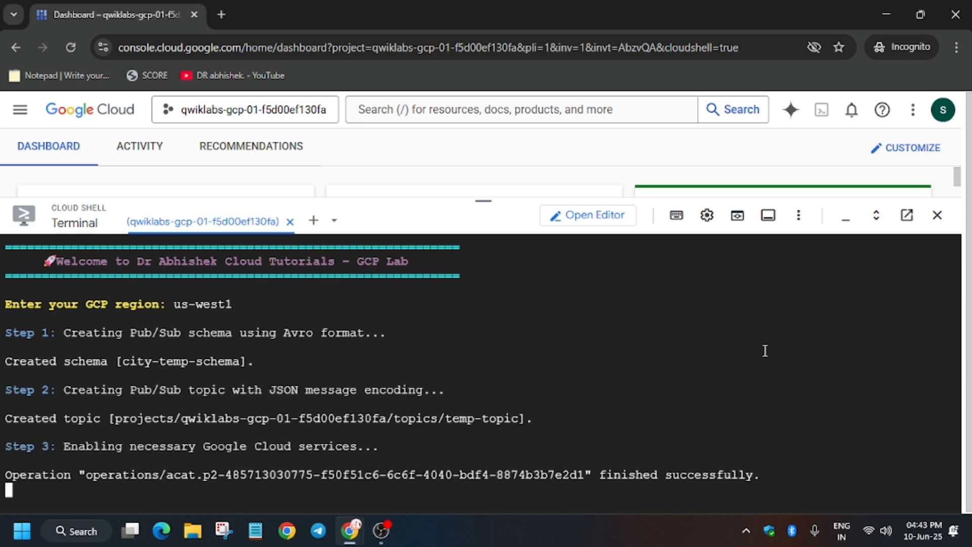
scroll("down", 3)
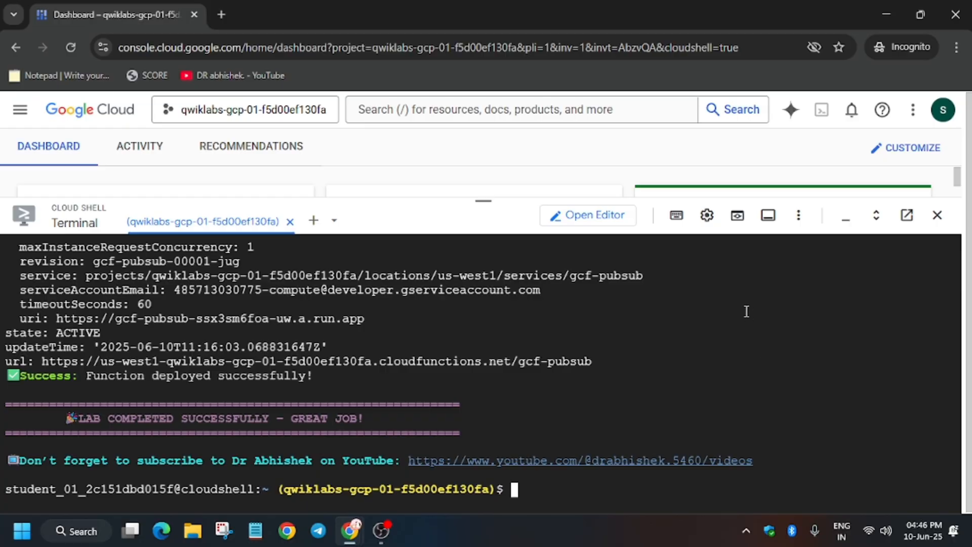
Step: Return to the lab page after gcf-pubsub deploys and check Task 1 progress for 35/35
left_click(115, 14)
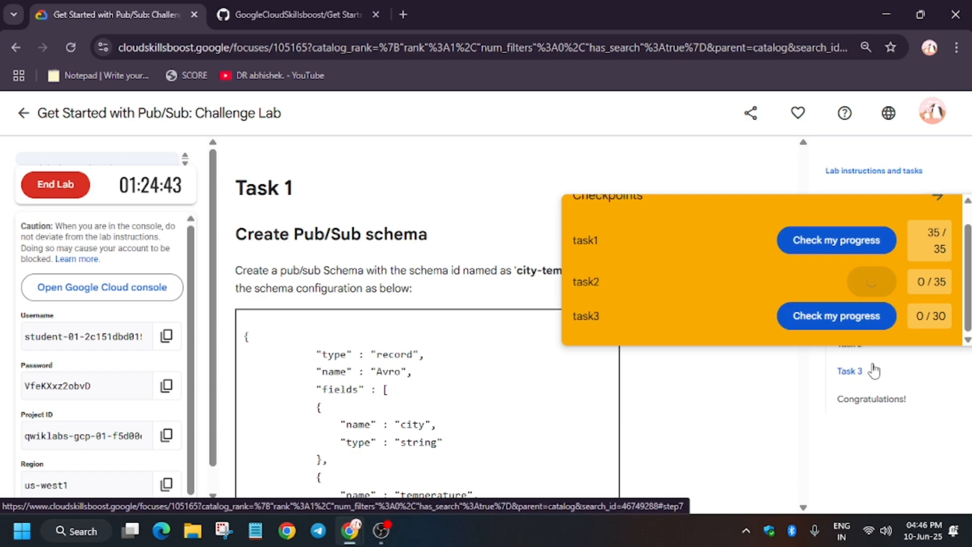
Step: Run 'Check my progress' under Verify Task so the assessment is marked completed
left_click(849, 371)
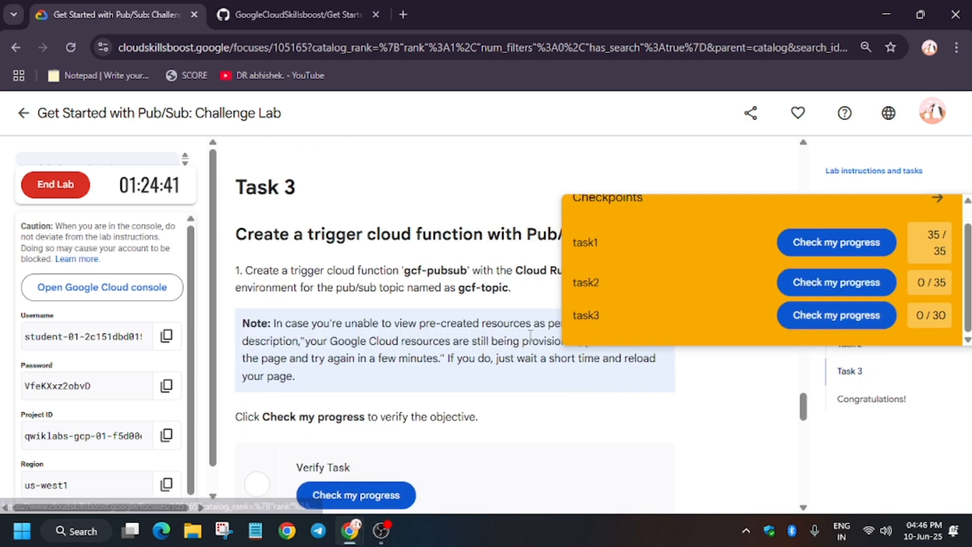
scroll("down", 3)
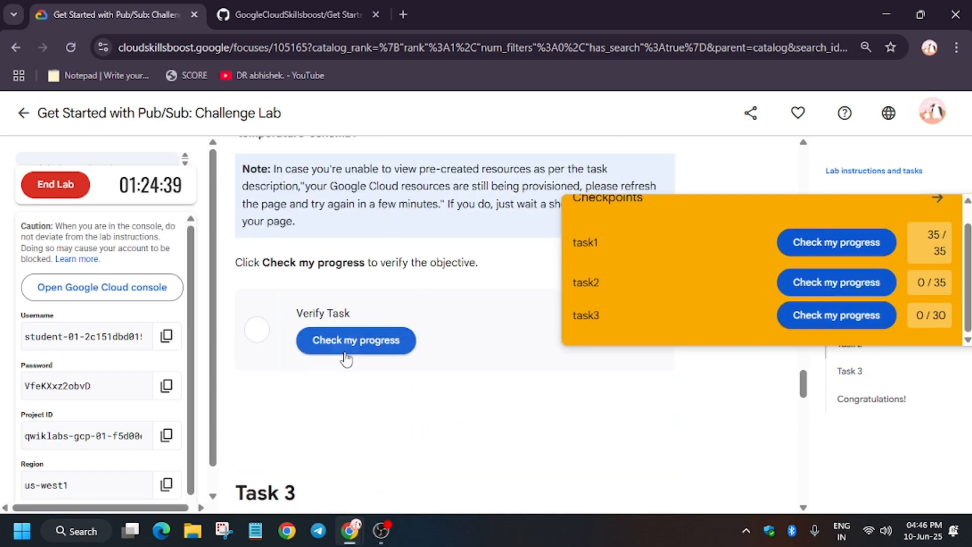
left_click(356, 340)
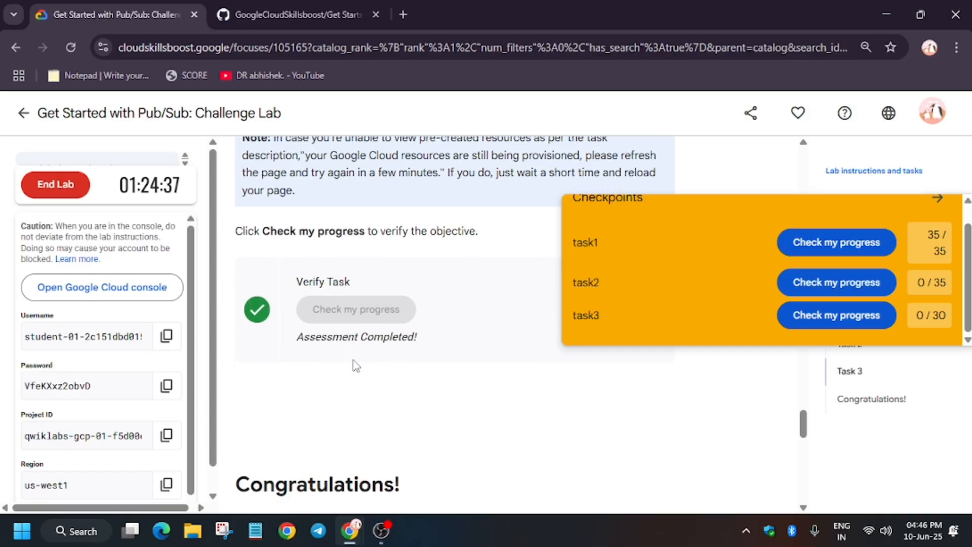